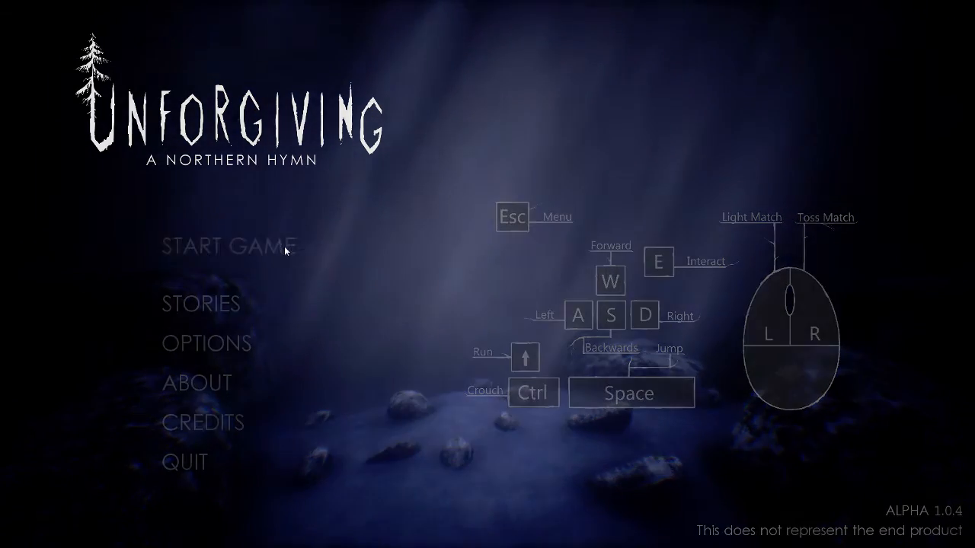
Step: Start a new game from the main menu via START GAME
left_click(225, 245)
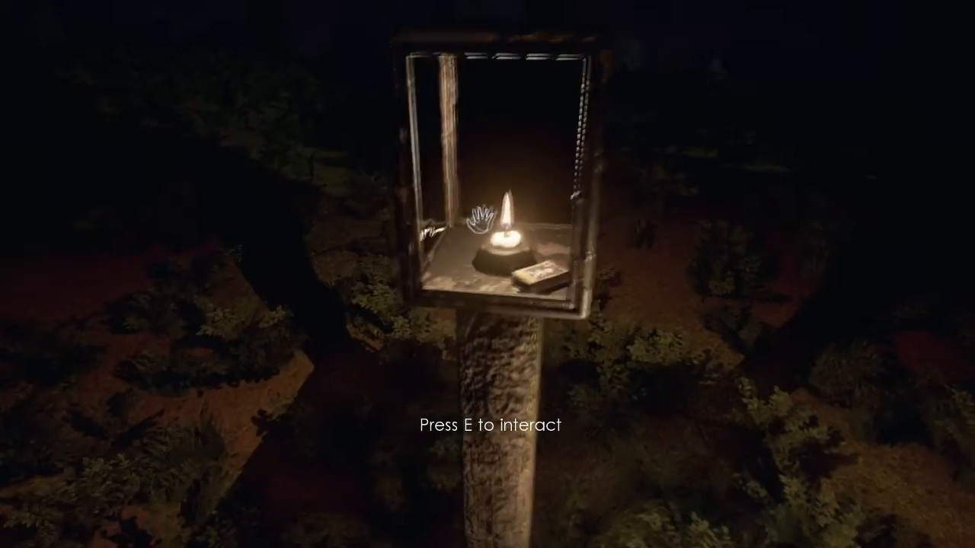
Step: Open the lantern's glass door and take the box of matches beside the candle
key("e")
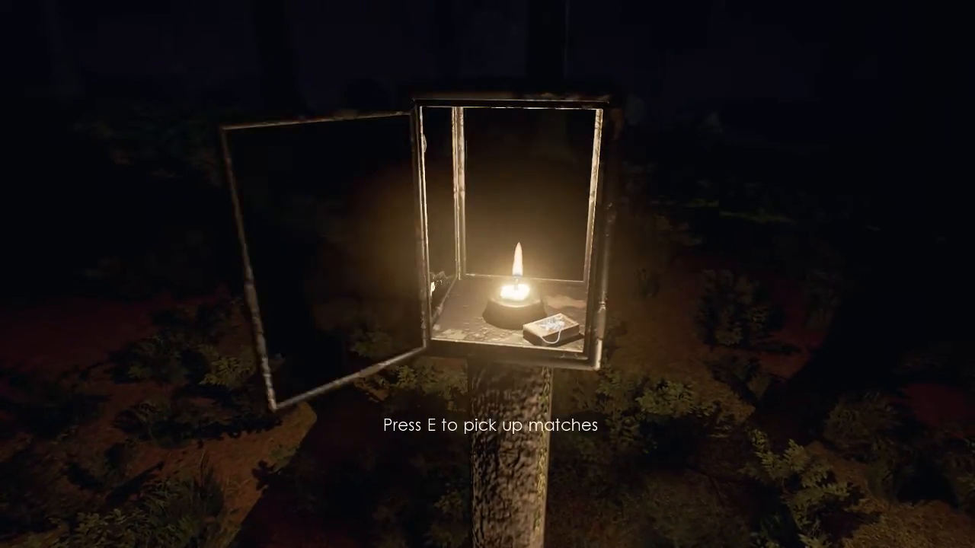
key("e")
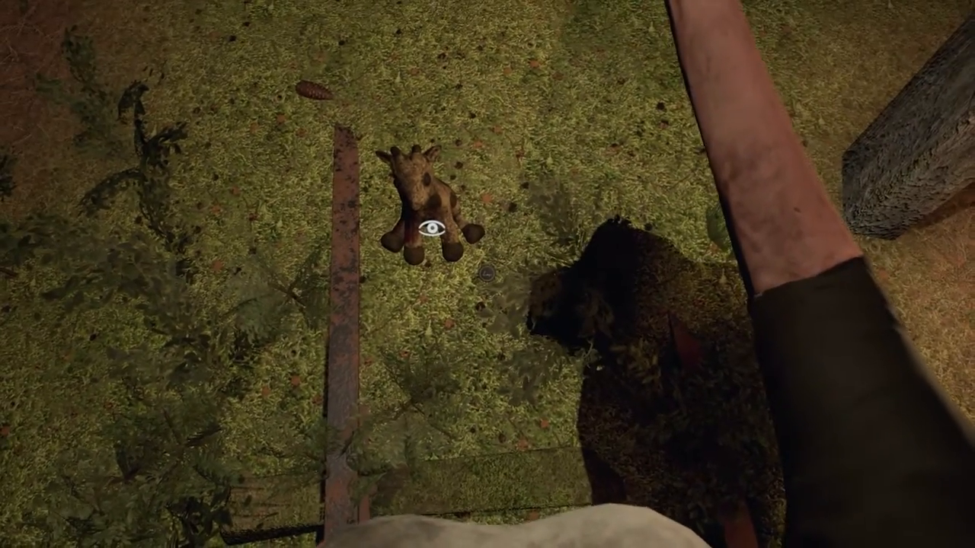
Step: Interact with the plush toy lying in the grass after crossing the woods
left_click(430, 228)
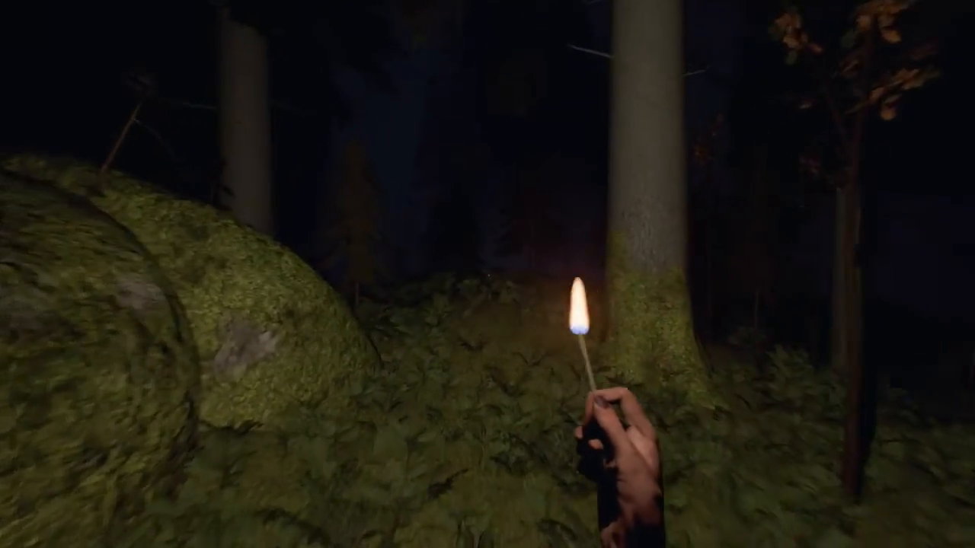
mouse_move(488, 275)
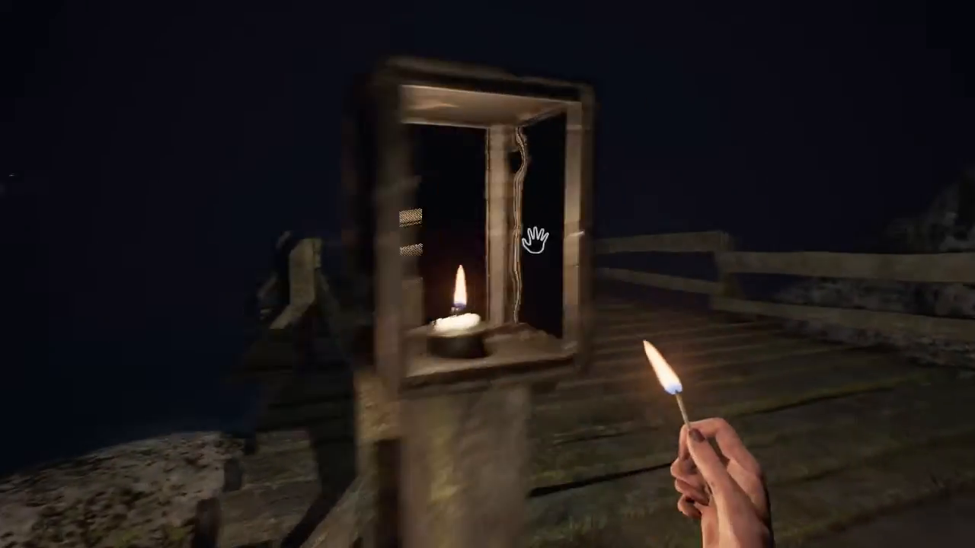
Step: Interact with the candle lantern standing on the dock's post
left_click(534, 236)
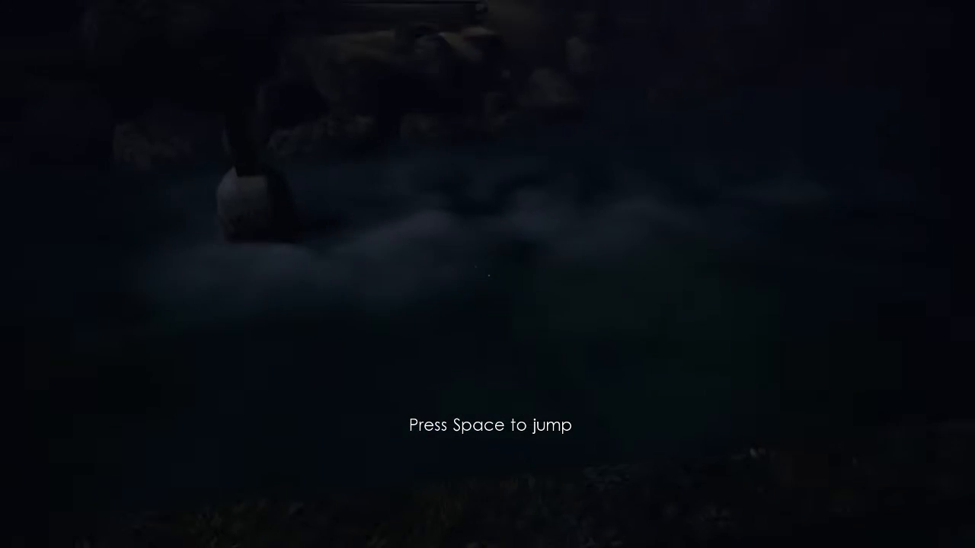
Step: Jump across the foggy gap when the prompt appears
key("space")
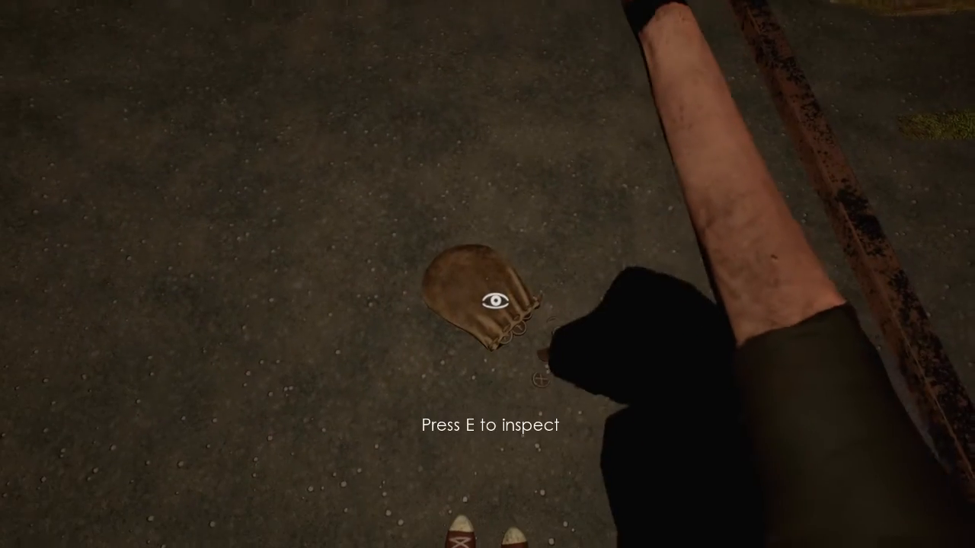
key("e")
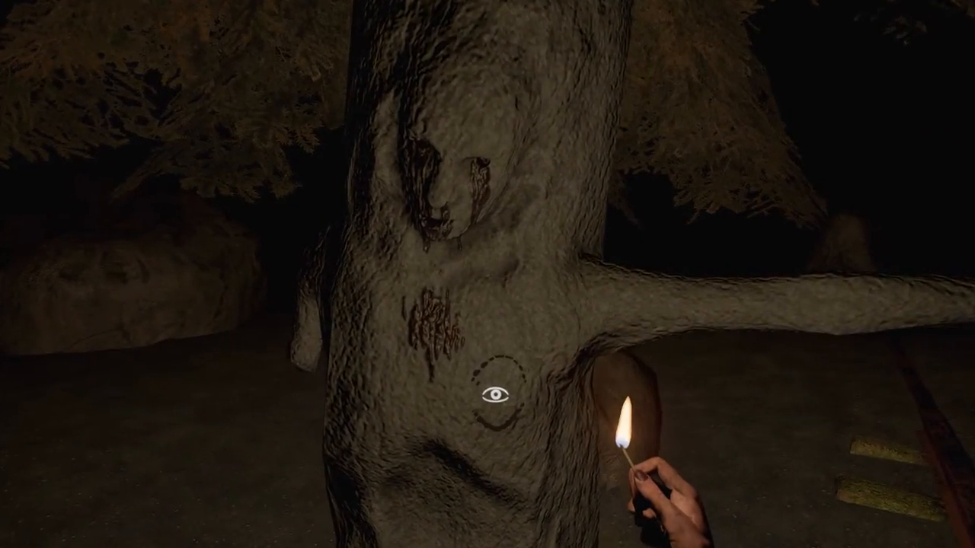
mouse_move(487, 274)
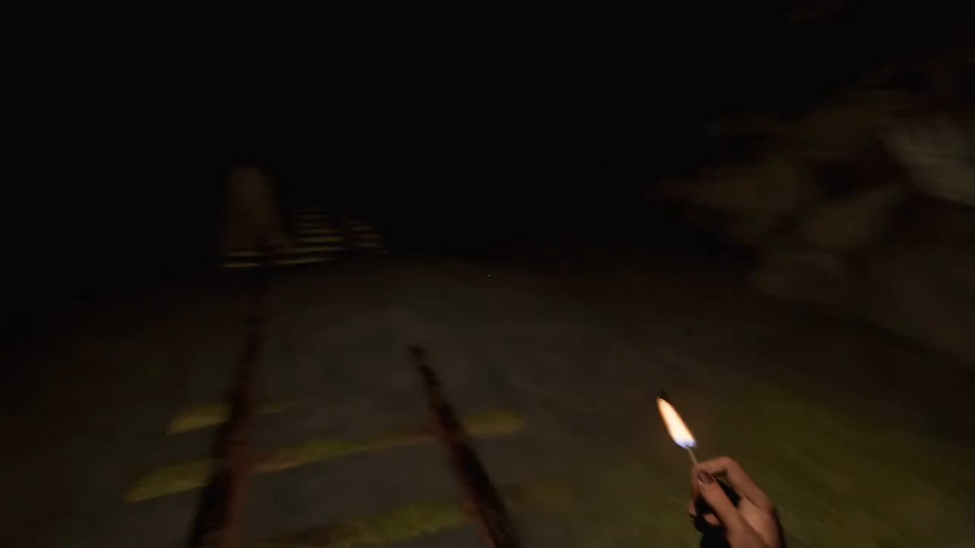